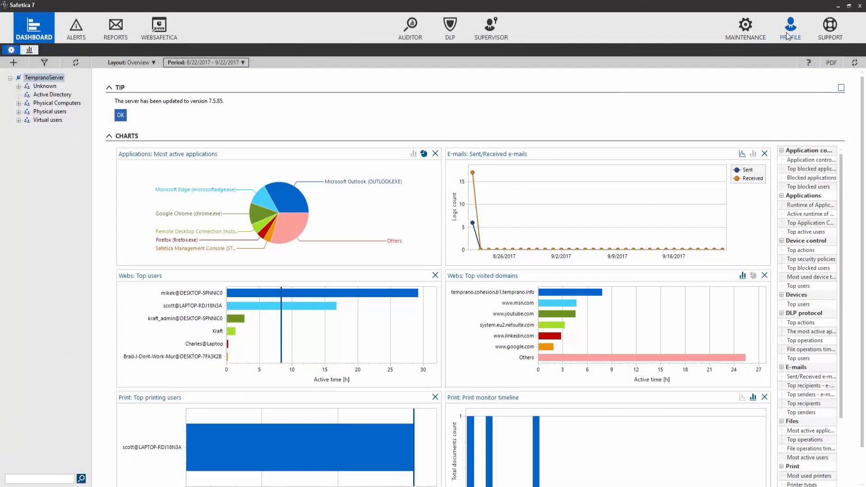
- Show the Profile section with user information and the connected TempranoServer
click(790, 28)
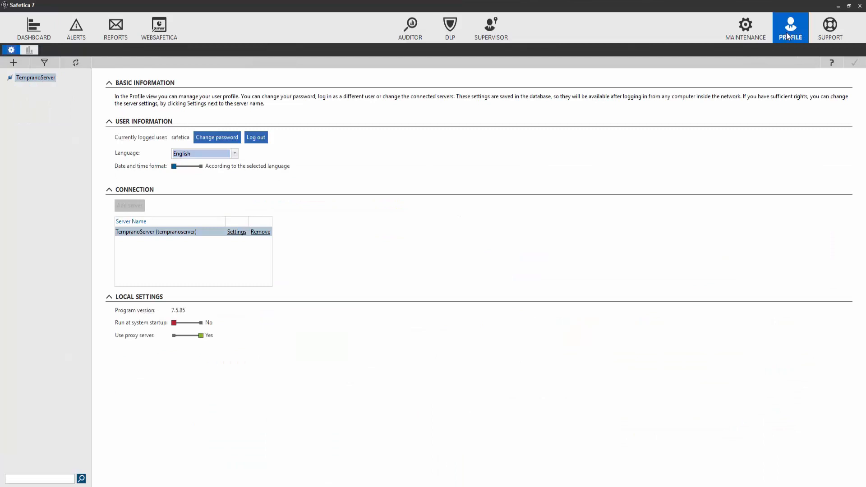
mouse_move(392, 189)
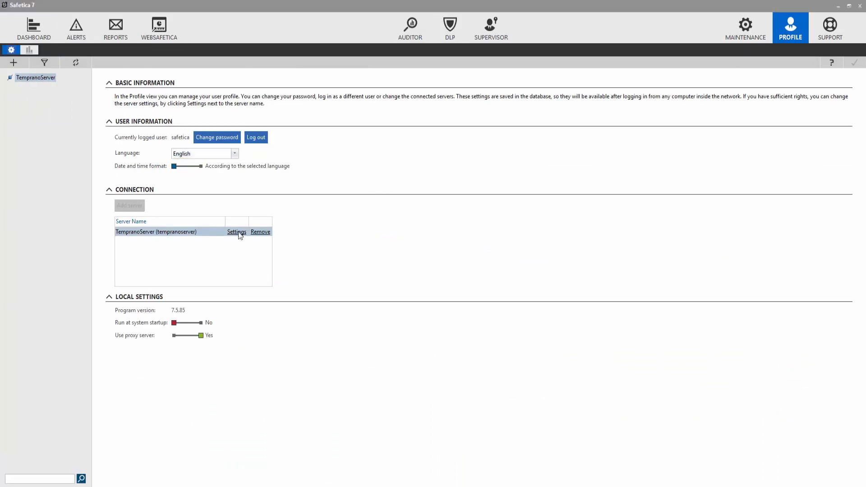
- Go to TempranoServer's settings and start adding an Active Directory domain
click(236, 232)
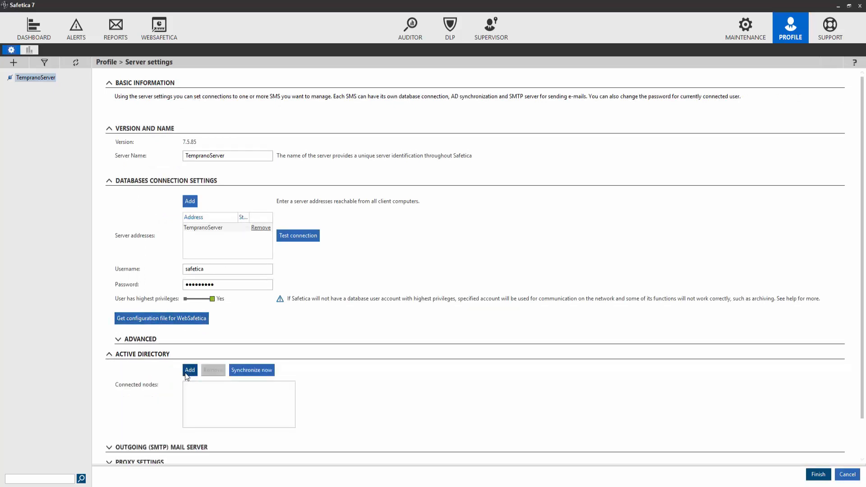
click(189, 370)
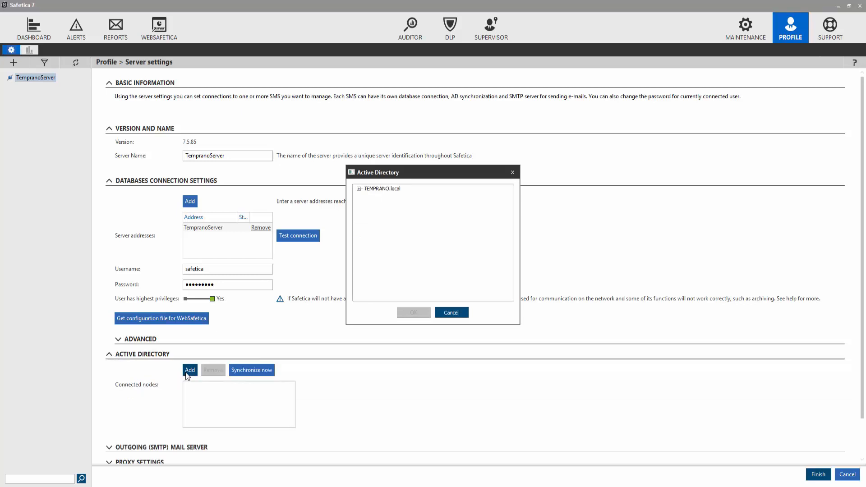
- Select TEMPRANO.local (DC=TEMPRANO,DC=local) as the connected Active Directory node and confirm
click(358, 188)
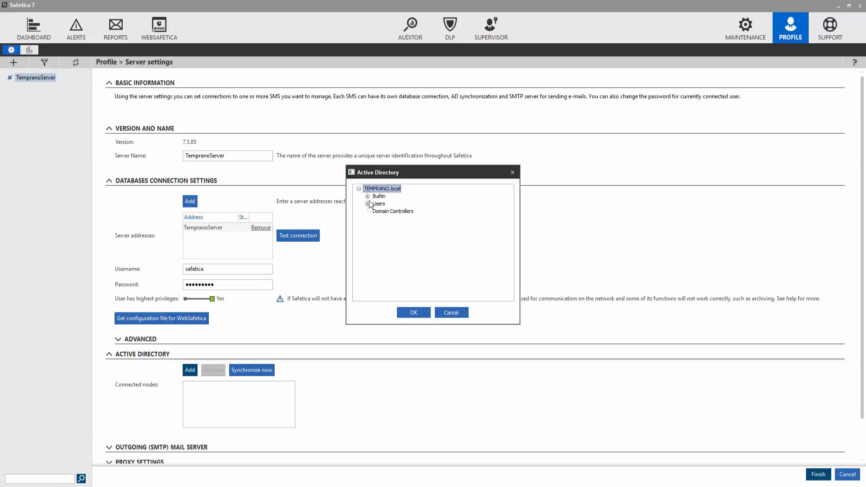
click(359, 188)
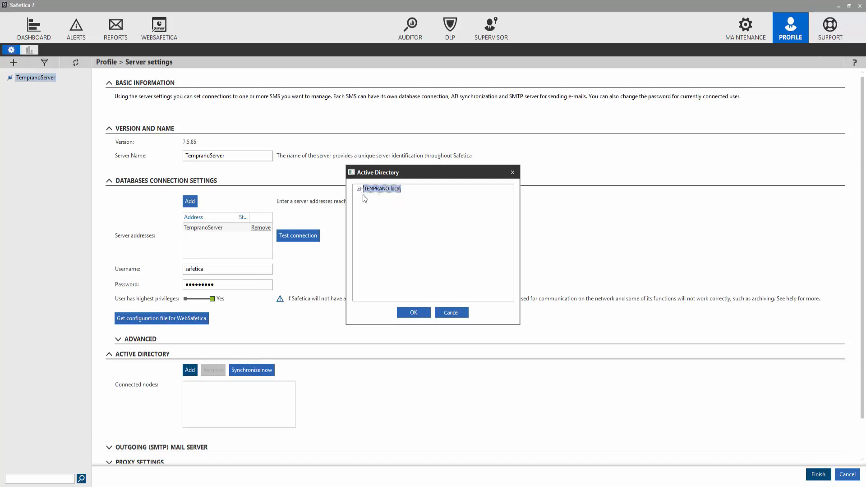
click(413, 312)
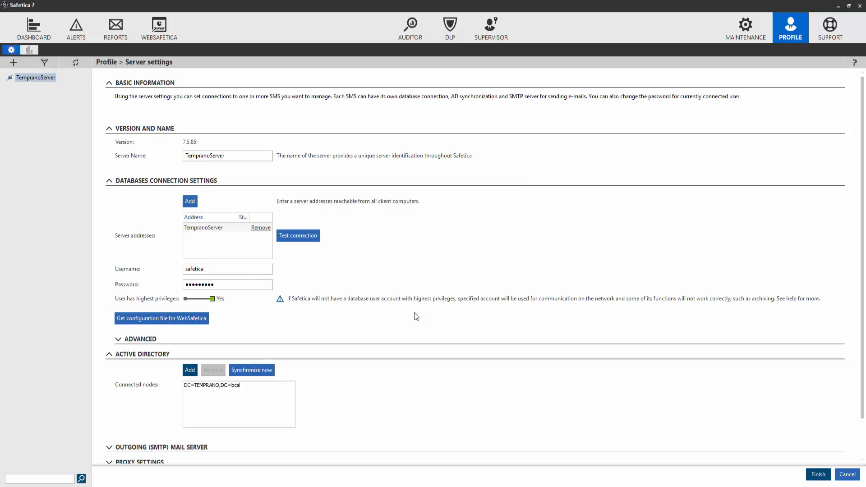
mouse_move(818, 474)
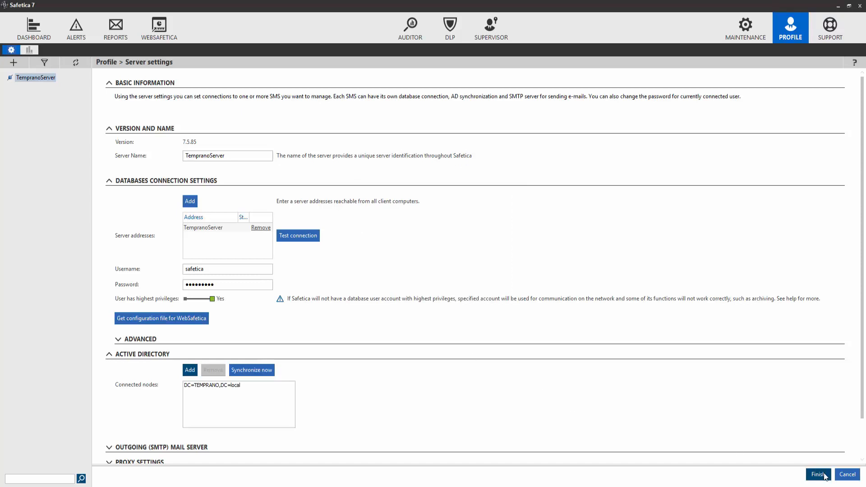
- Finish saving the server settings with the new domain and reload the console tree
click(818, 473)
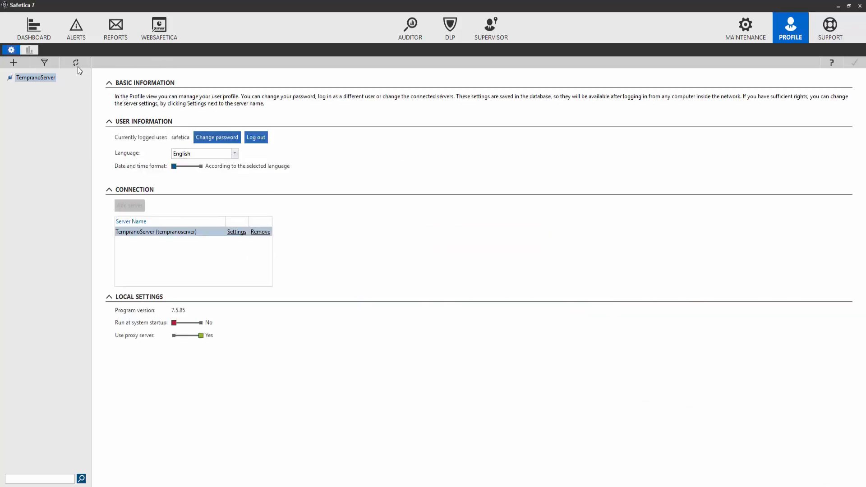
click(34, 29)
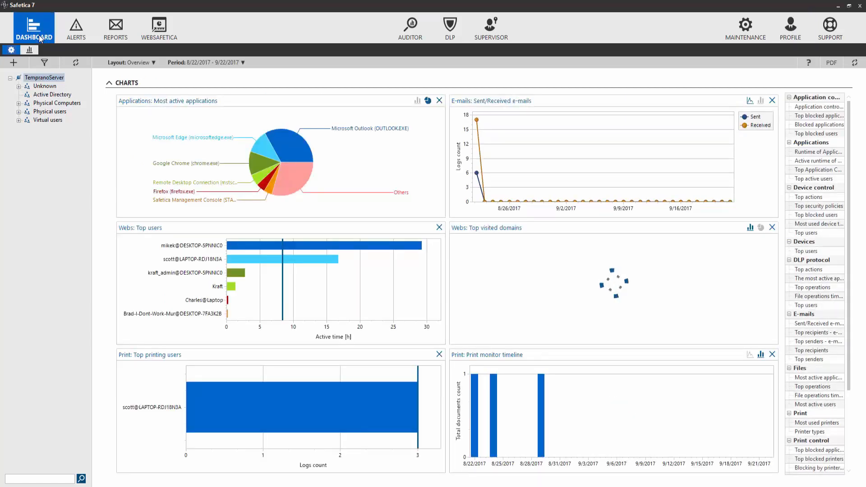
- Refresh the tree and expand Active Directory > TEMPRANO.local to list its computers (BETH_PC, ScottPC)
click(75, 62)
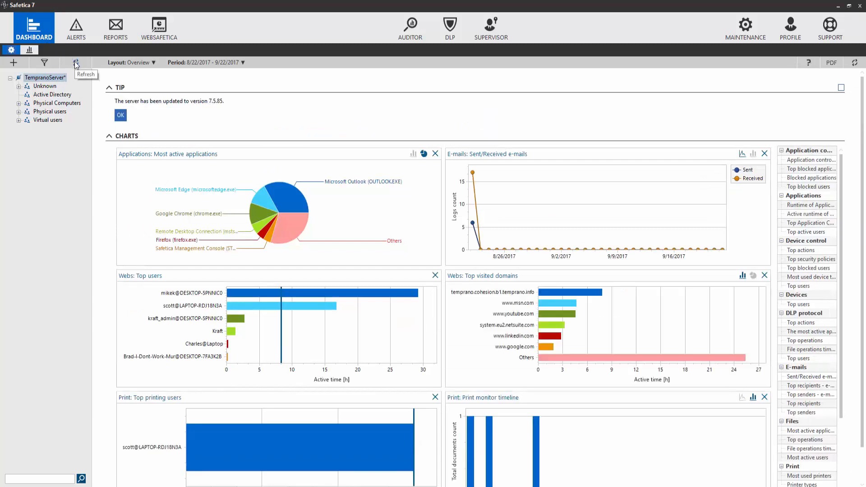
click(75, 62)
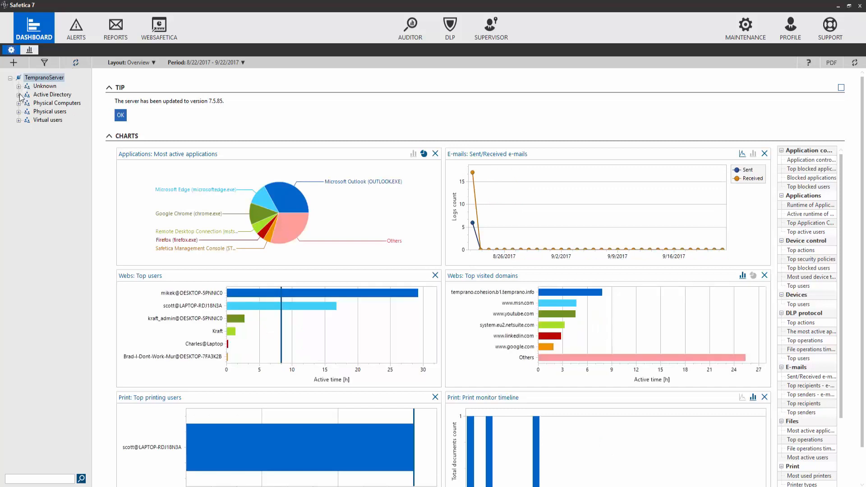
click(18, 94)
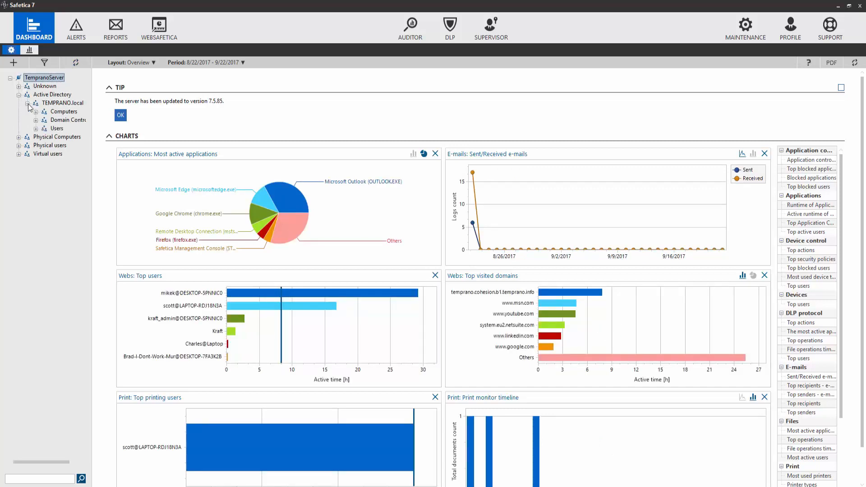
click(35, 111)
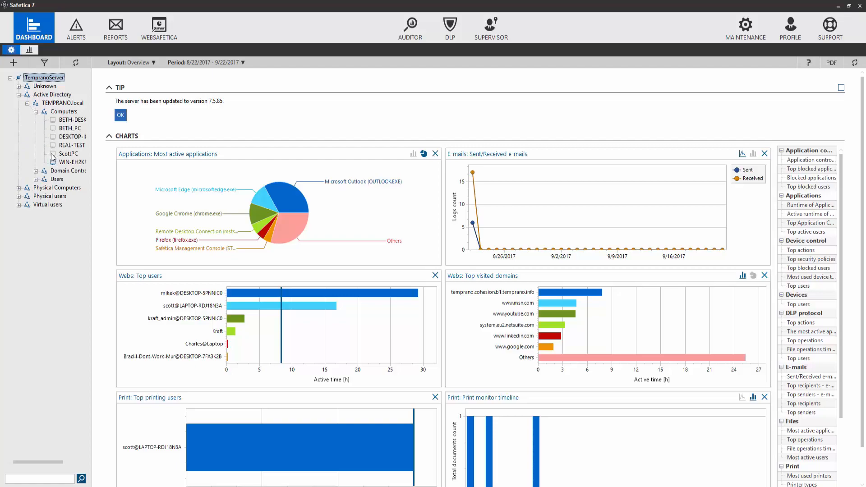